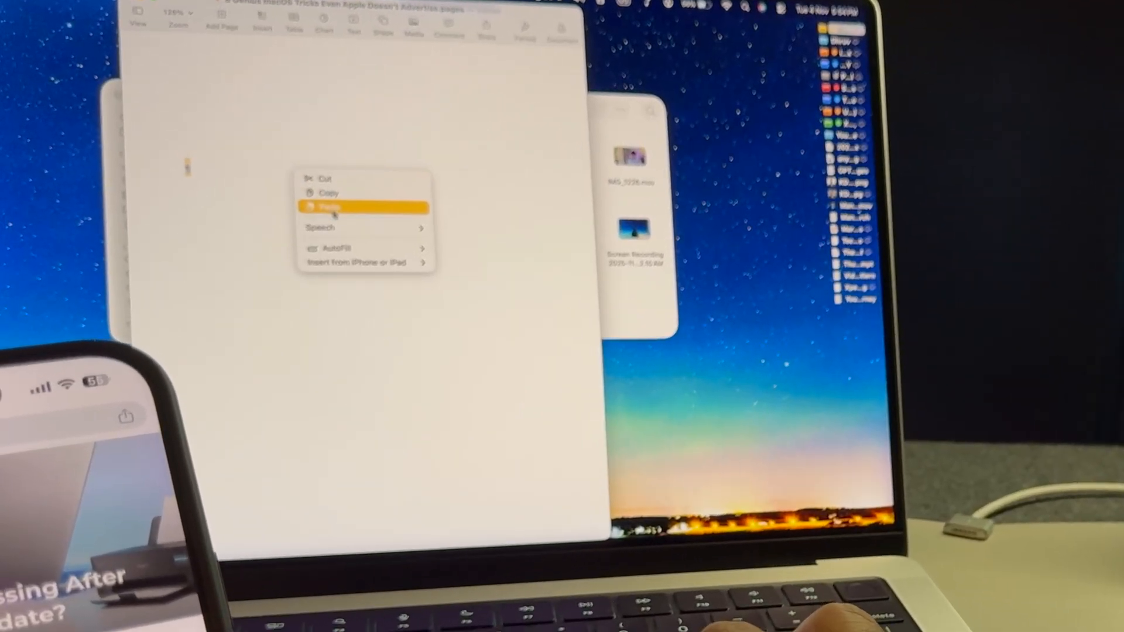
- Paste the iPhone-copied HP Smart paragraph into the blank Pages document
{"action": "left_click", "coordinate": [332, 207]}
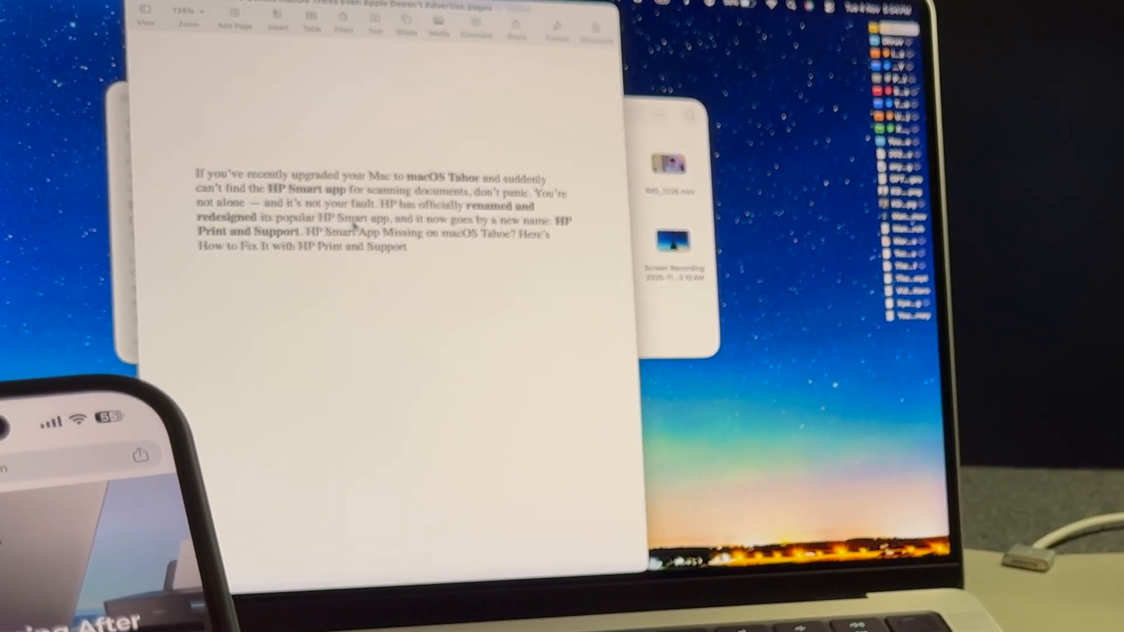